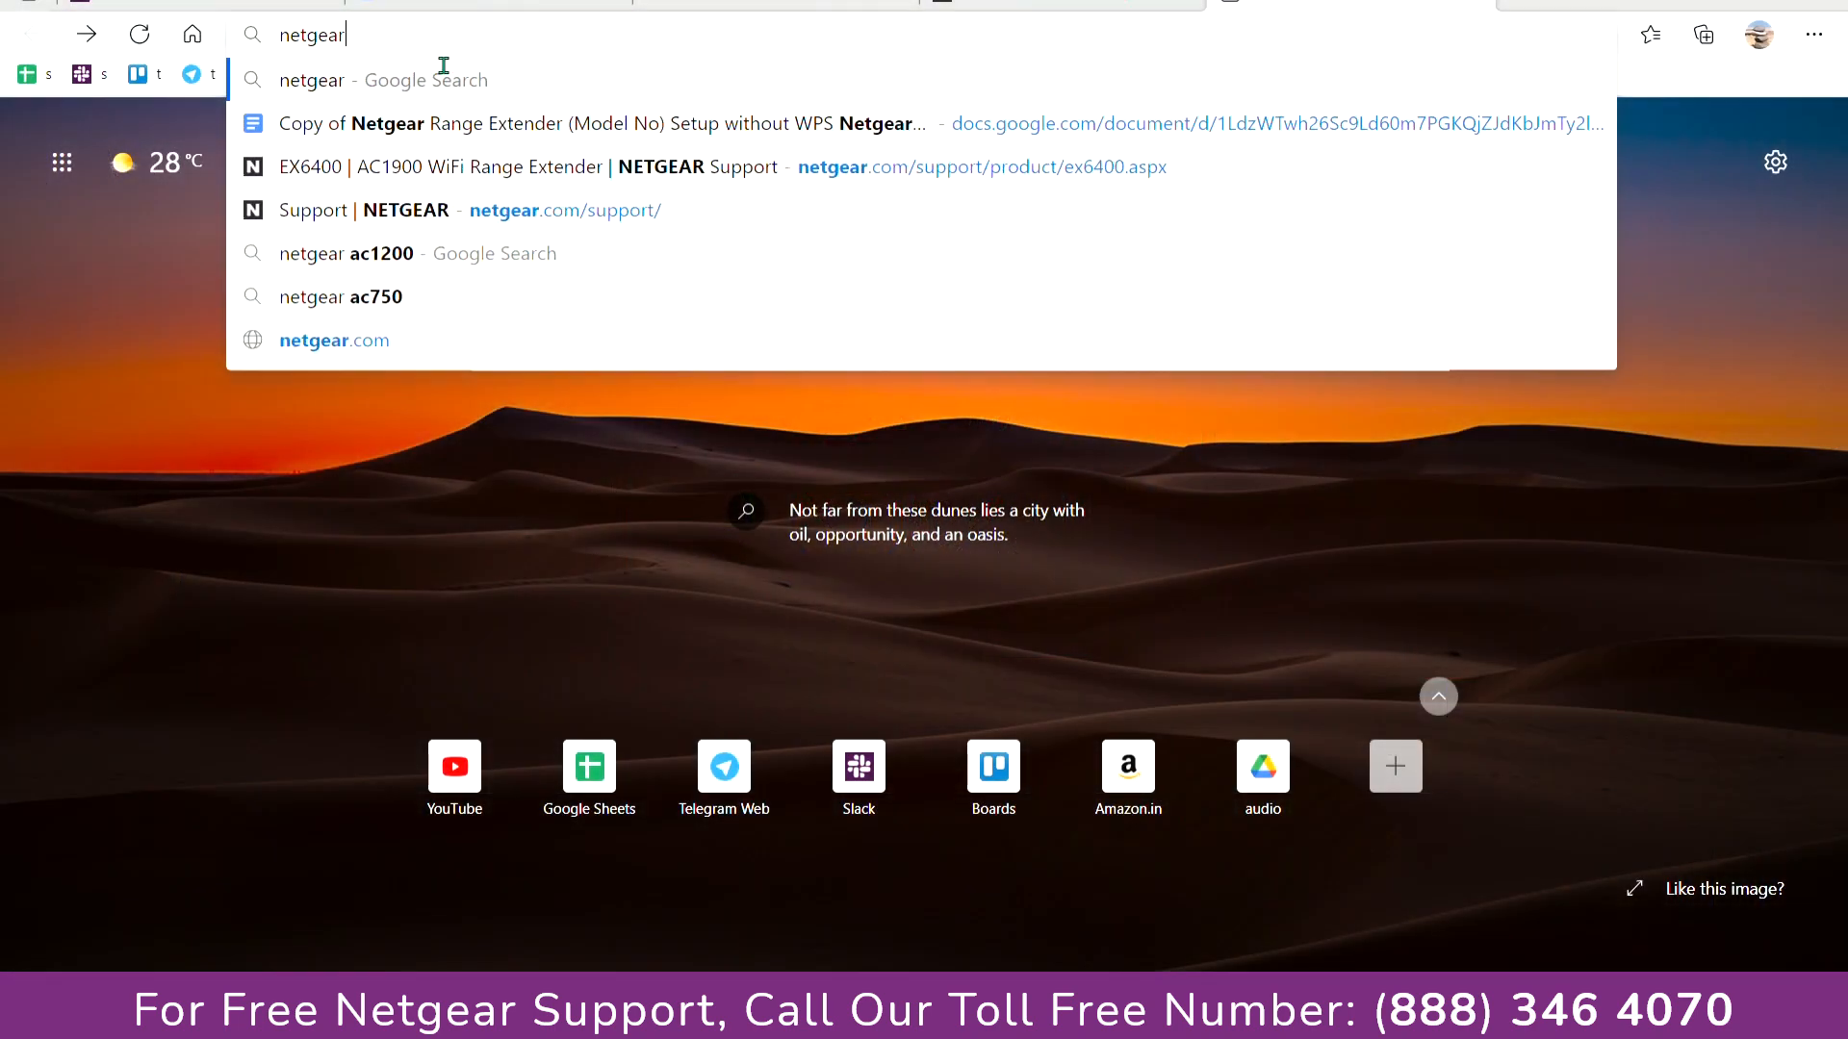
Open the NETGEAR Support downloads for the EX3920 AC750 extender, showing firmware 1.0.0.88
text(netgear.com/support/)
text(AC750)
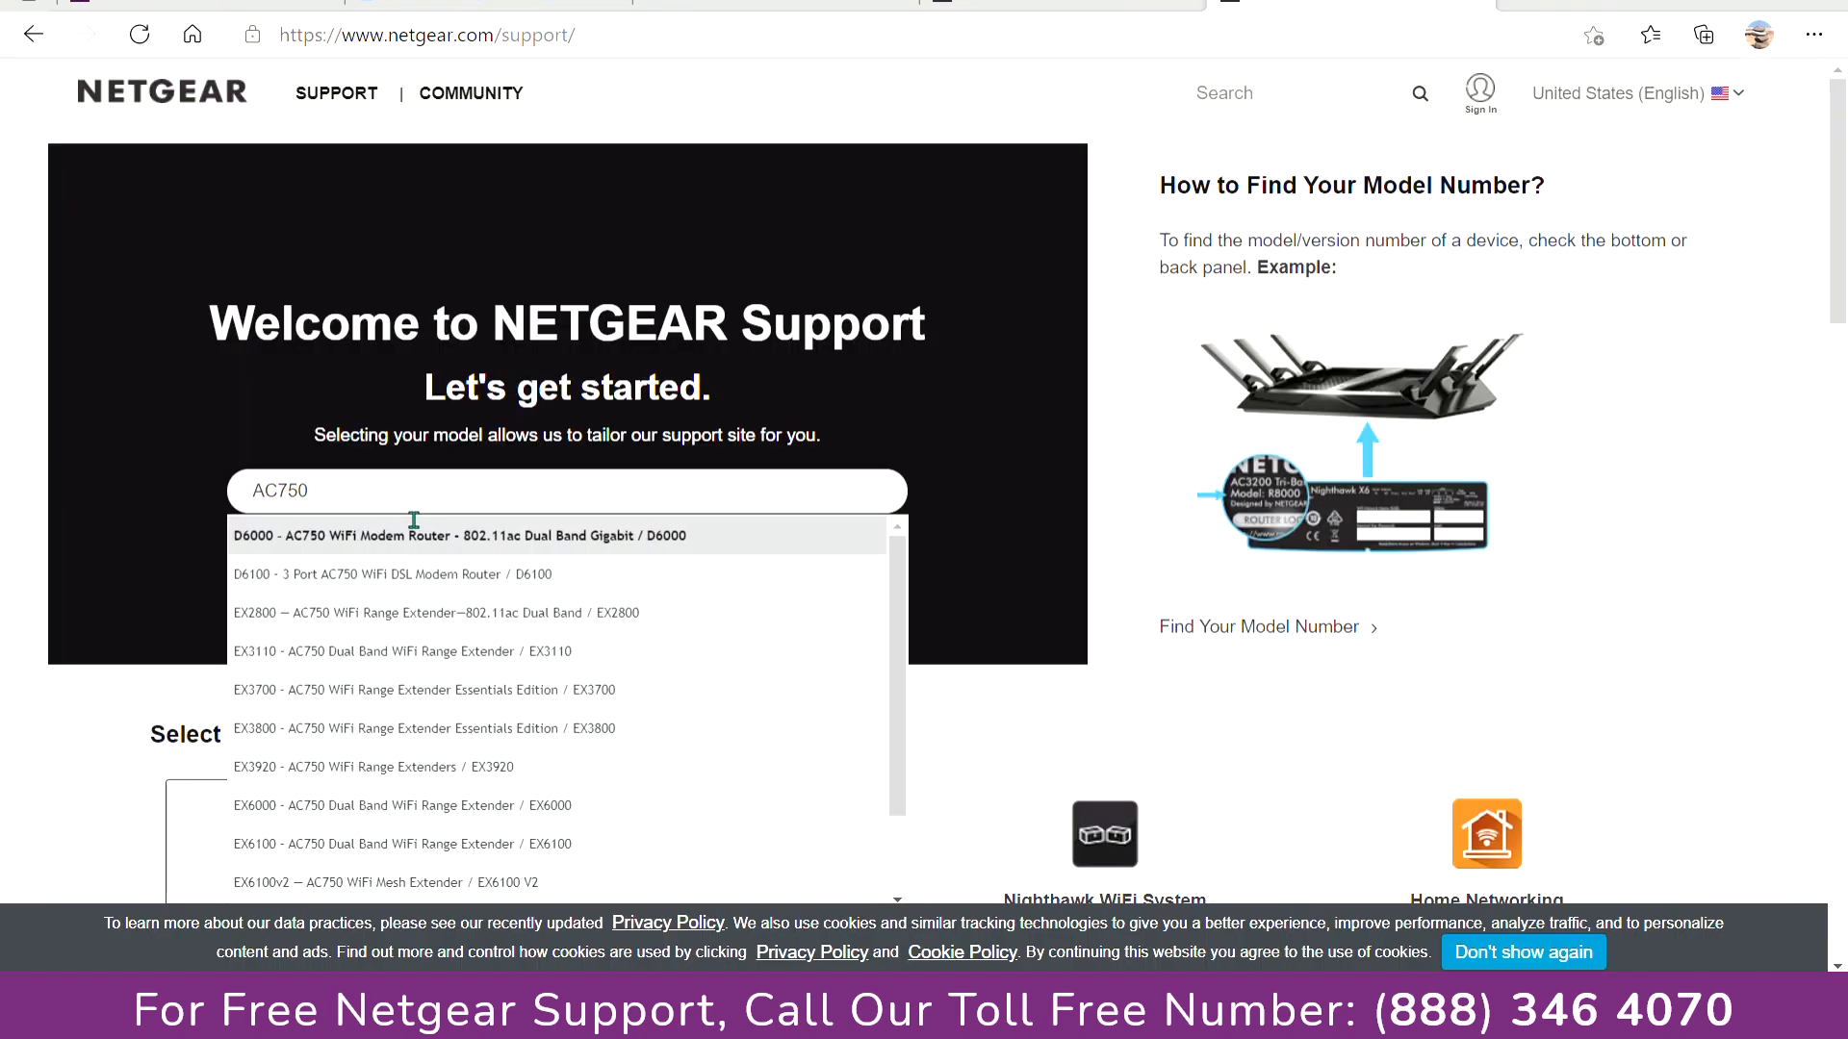
click(375, 766)
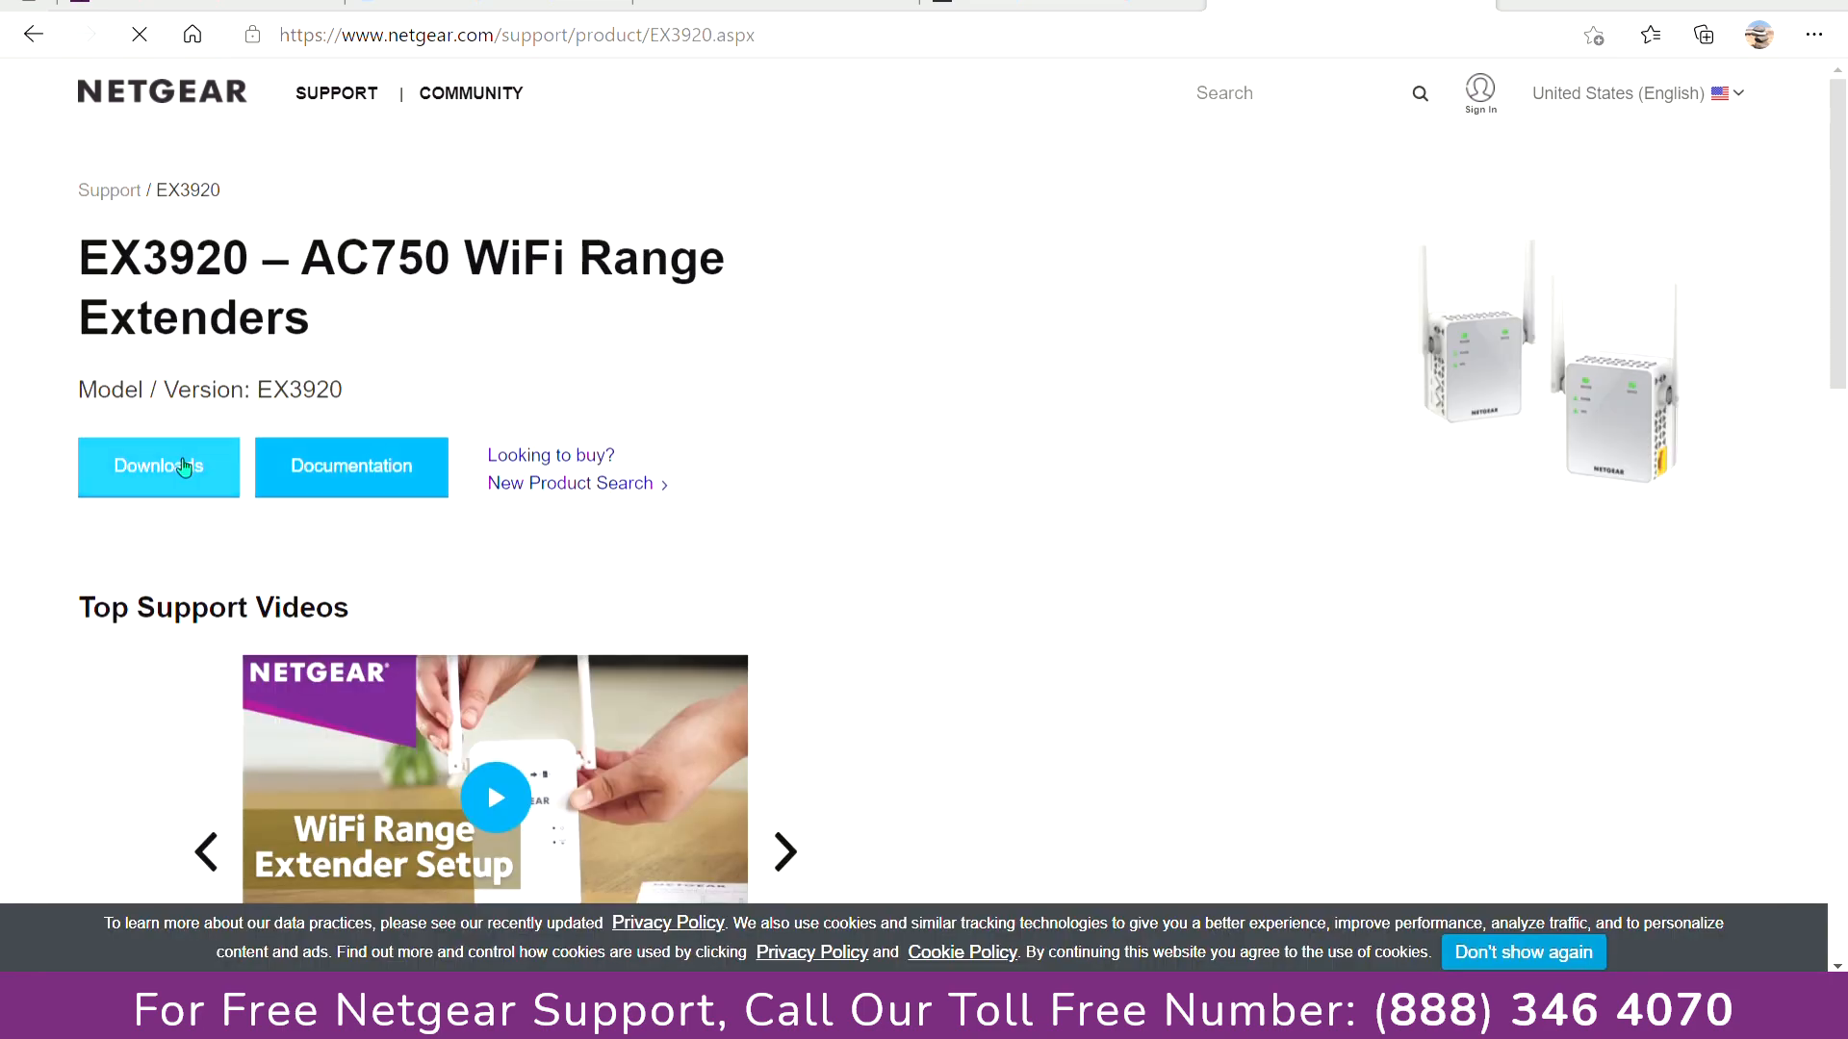
click(157, 467)
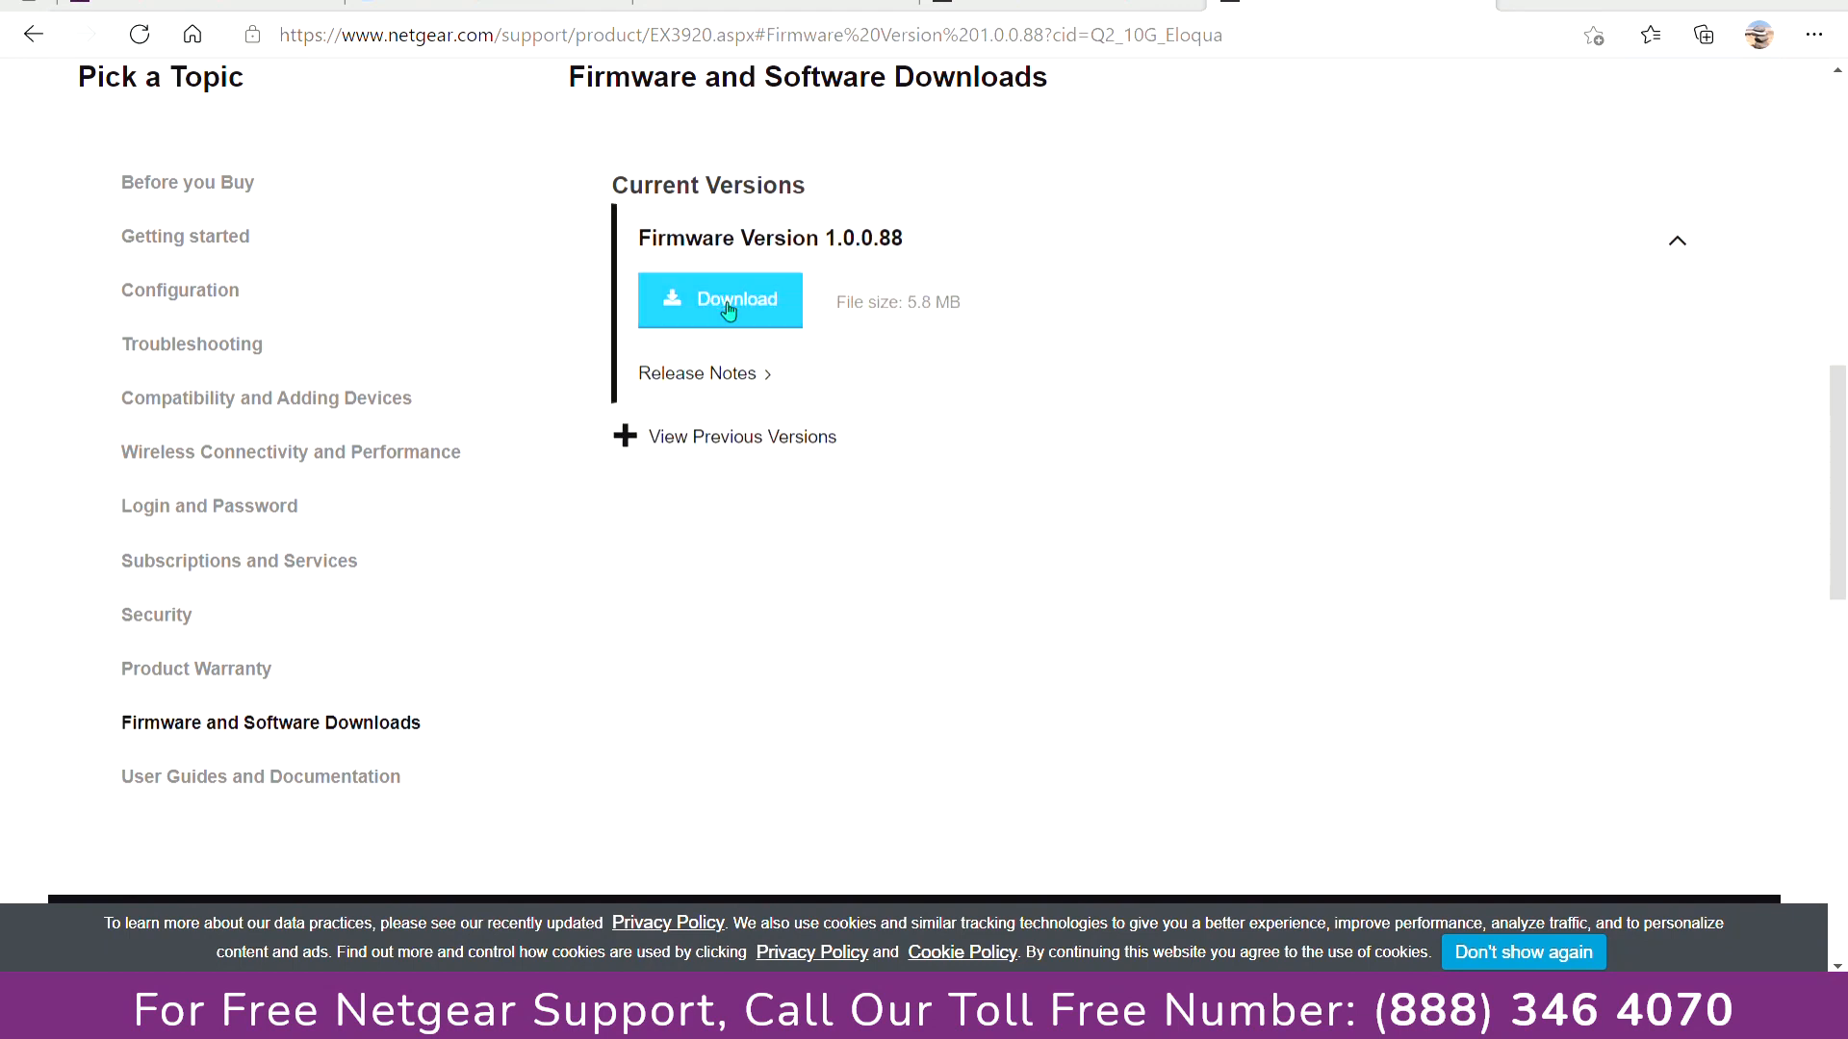
mouse_move(1677, 186)
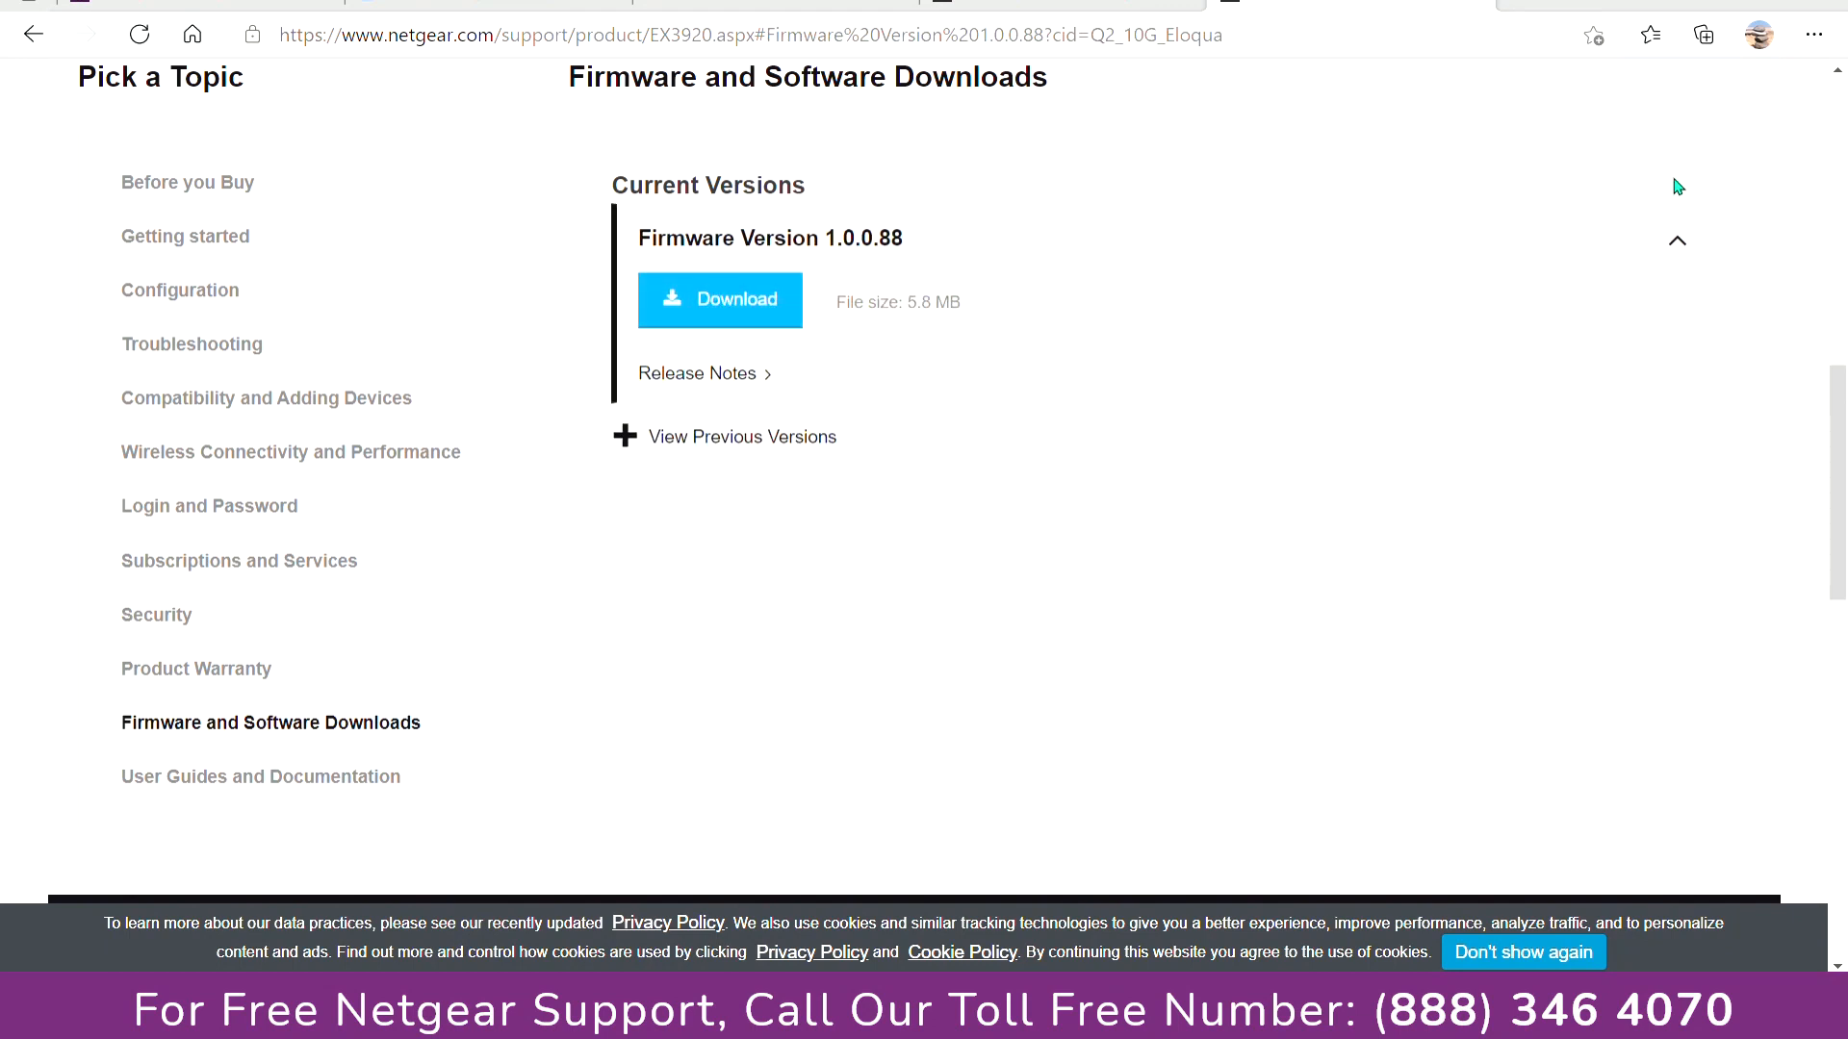
Download firmware 1.0.0.88, log in to mywifiext.net, and browse from Firmware Update
click(720, 299)
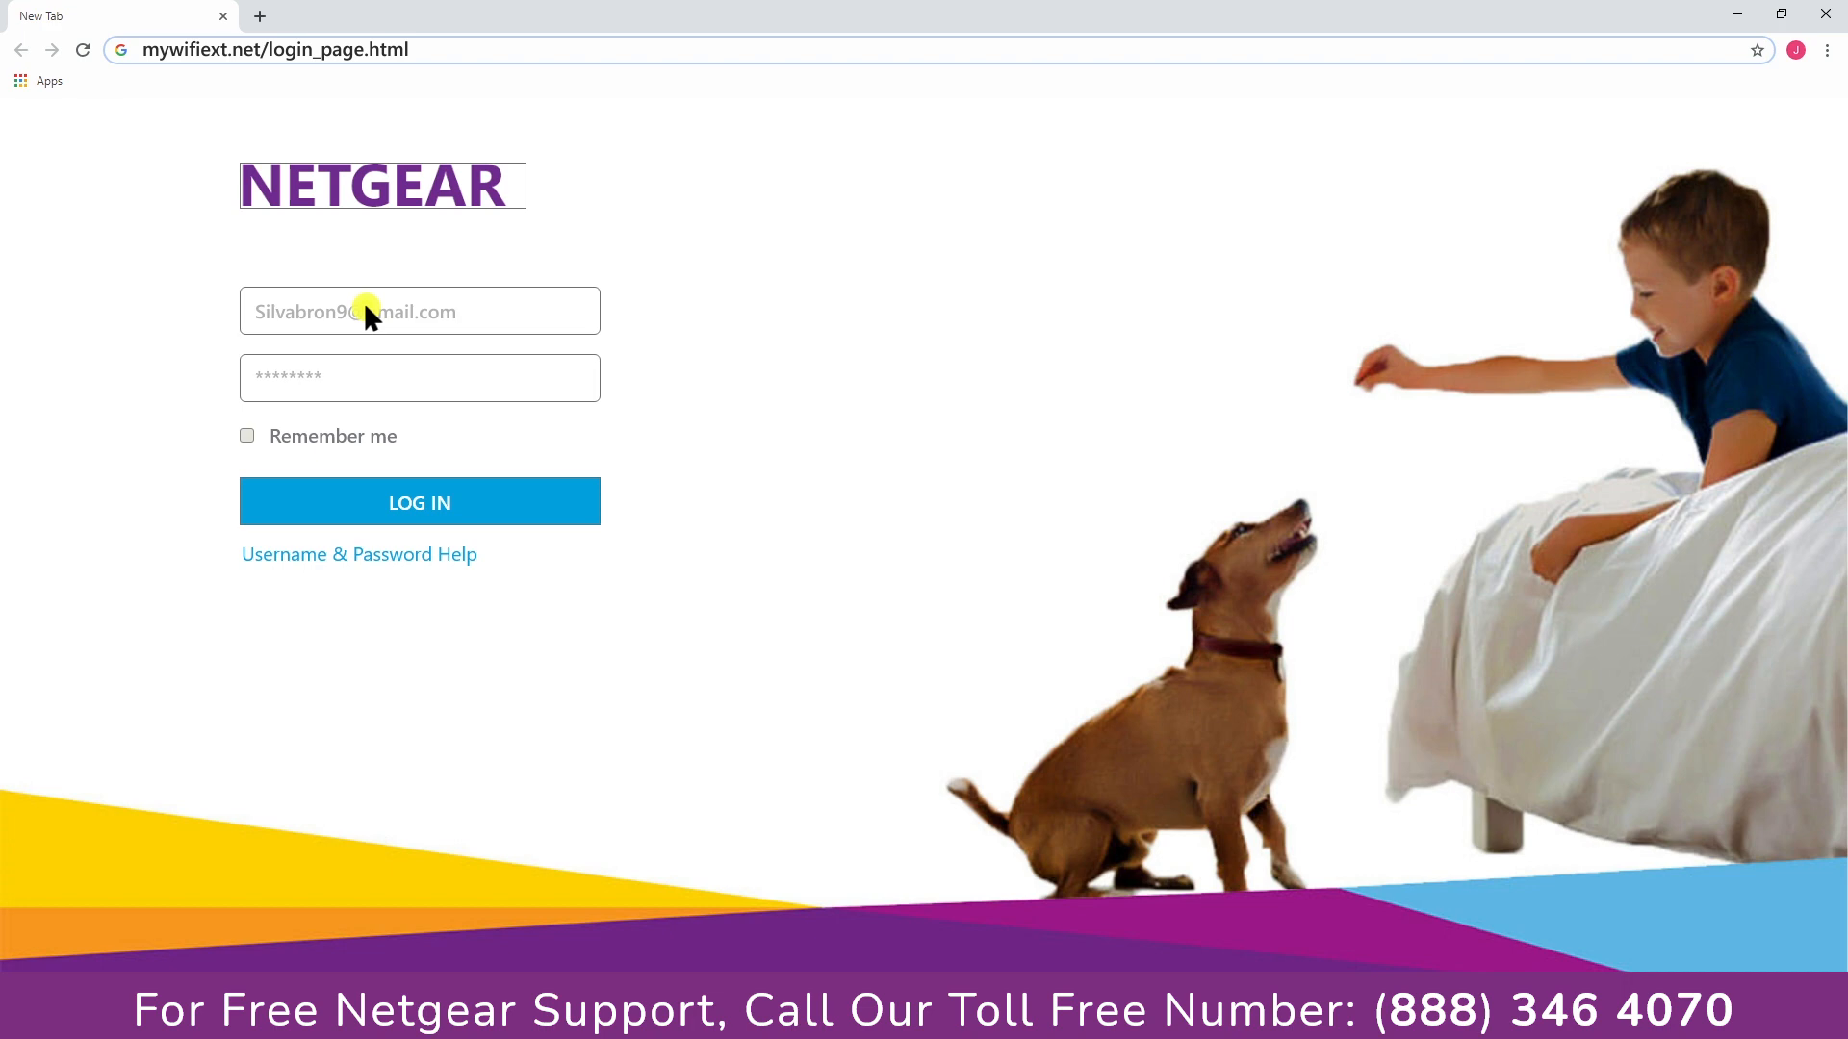
click(419, 500)
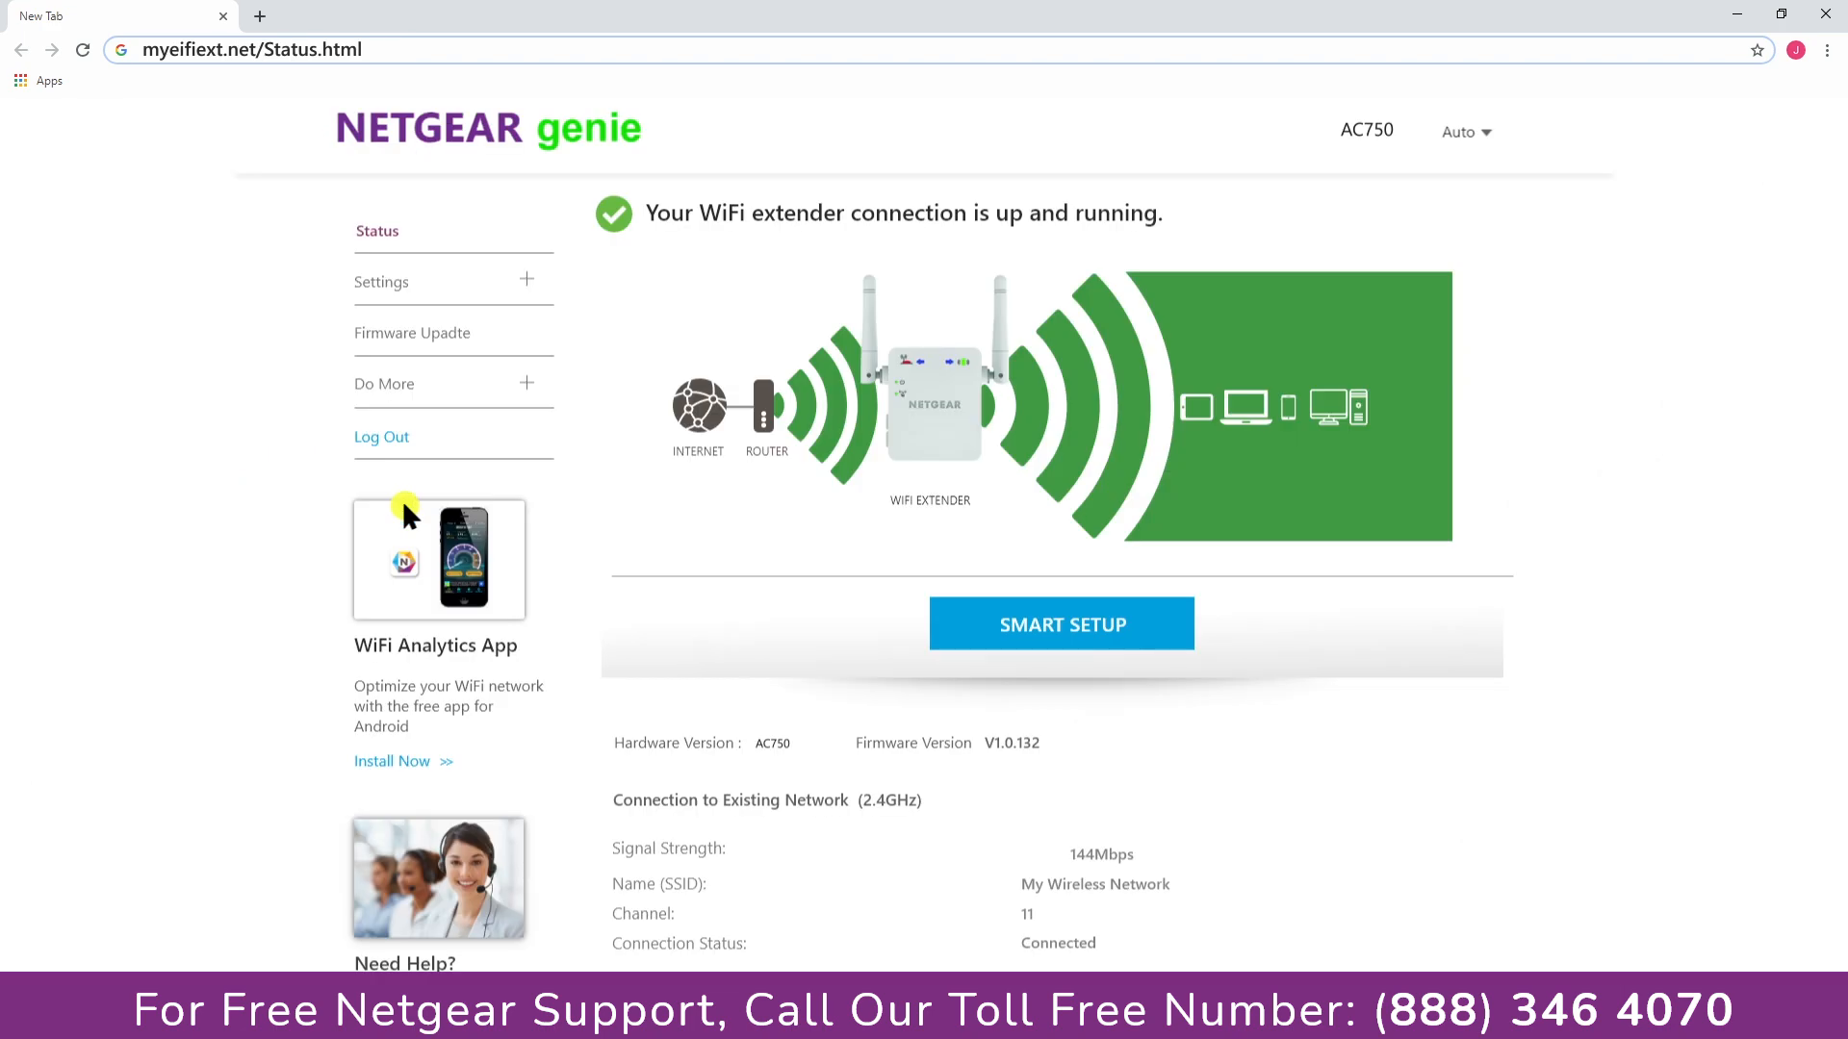
click(411, 332)
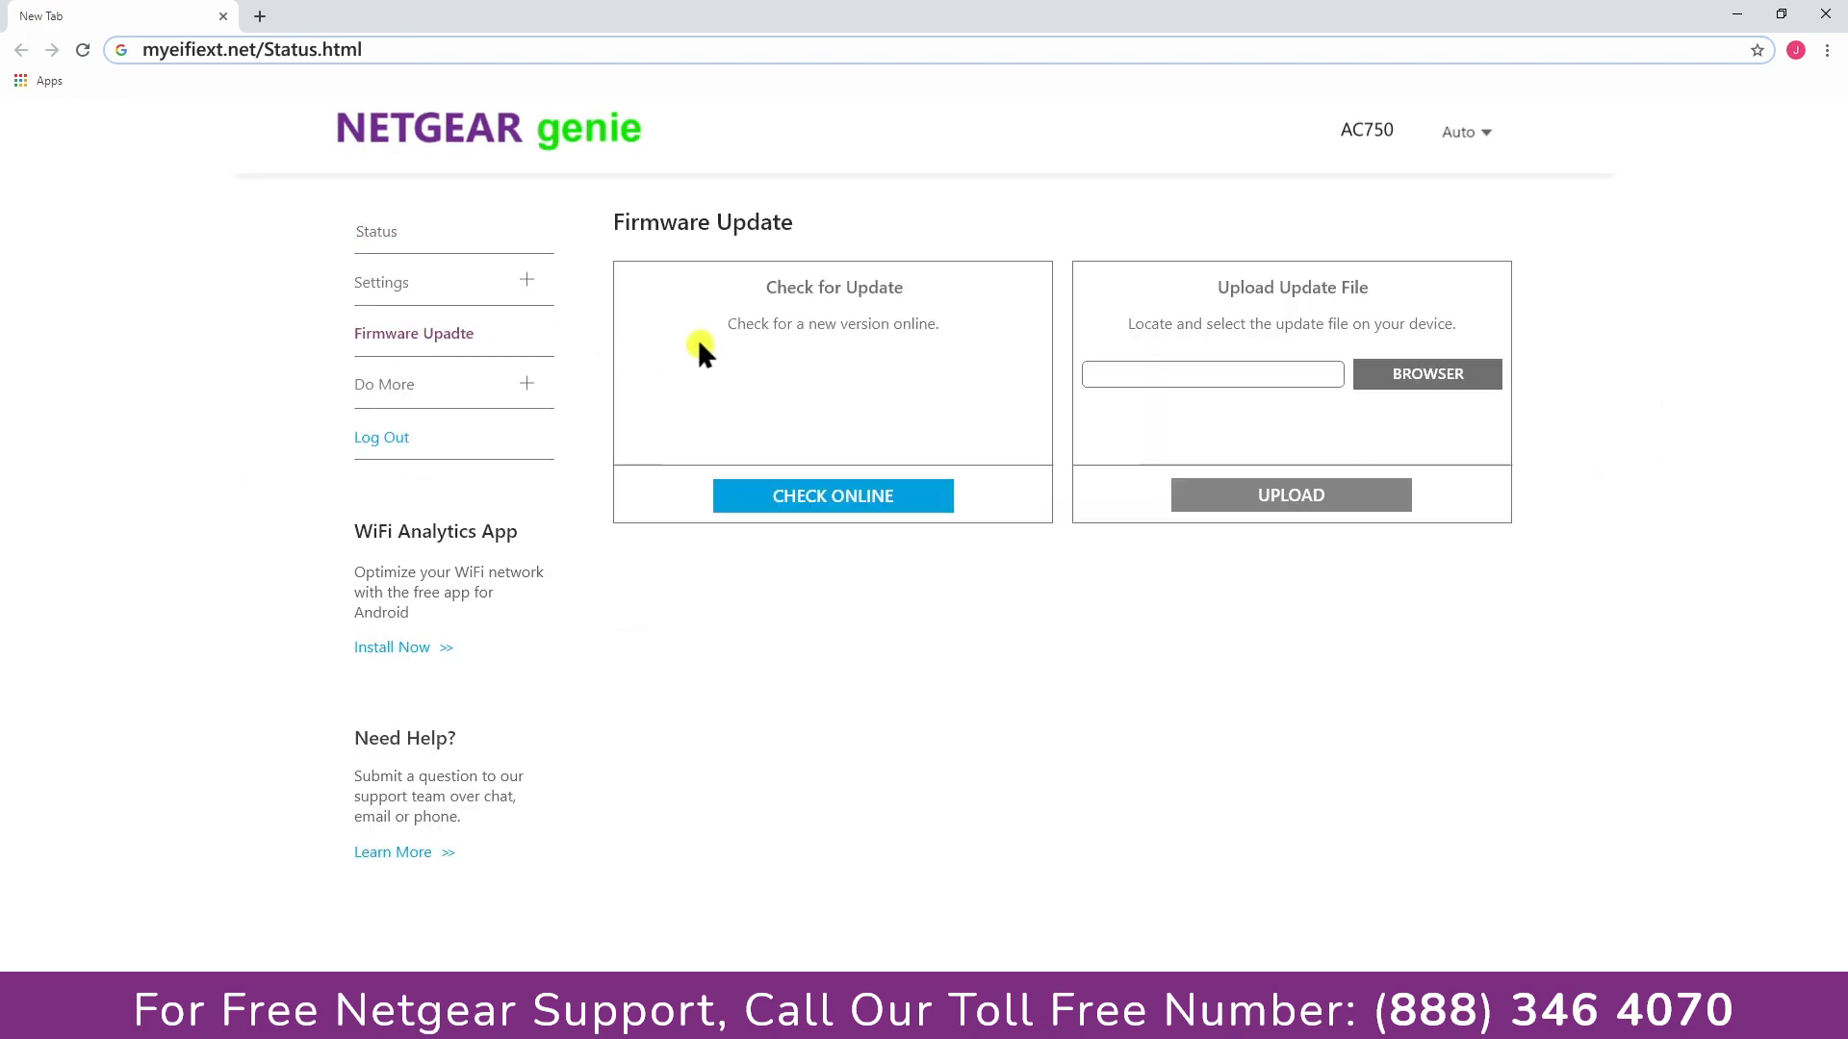
click(831, 495)
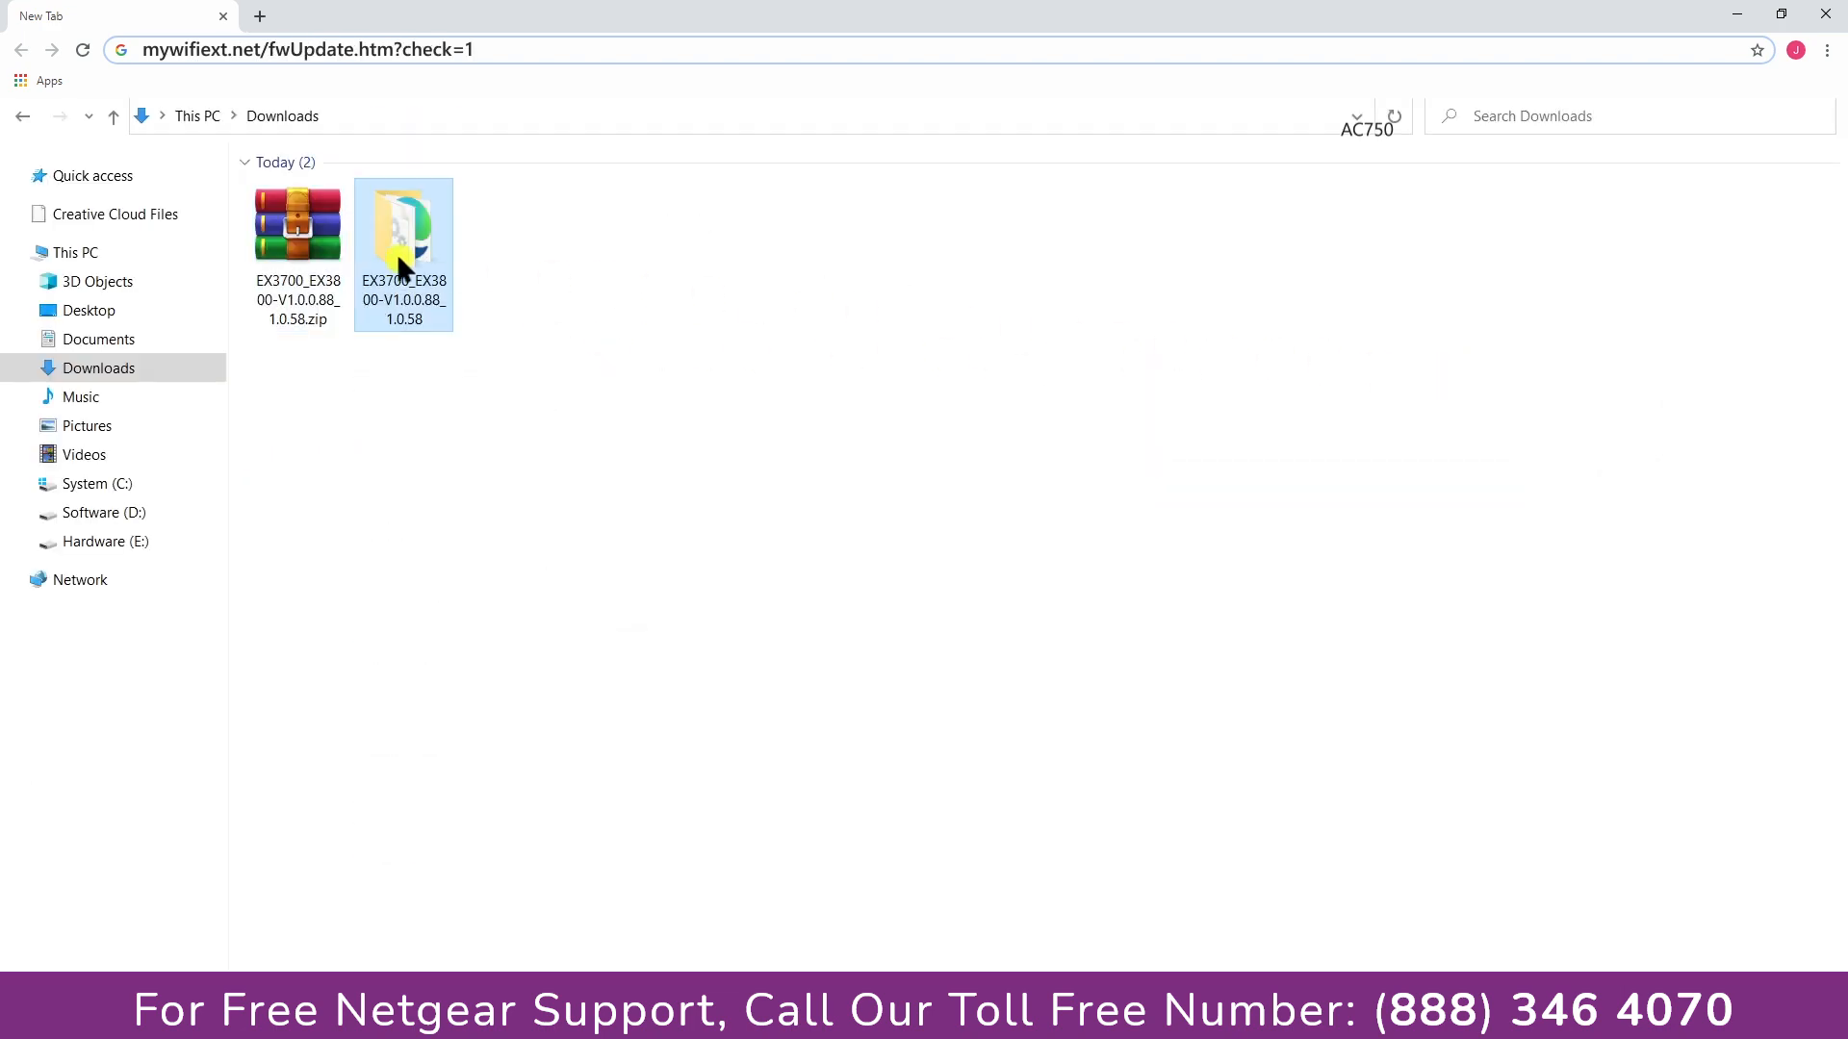
Choose the extracted EX3700_EX3800-V1.0.0.88_1.0.58 firmware file and upload it to the extender
double_click(403, 225)
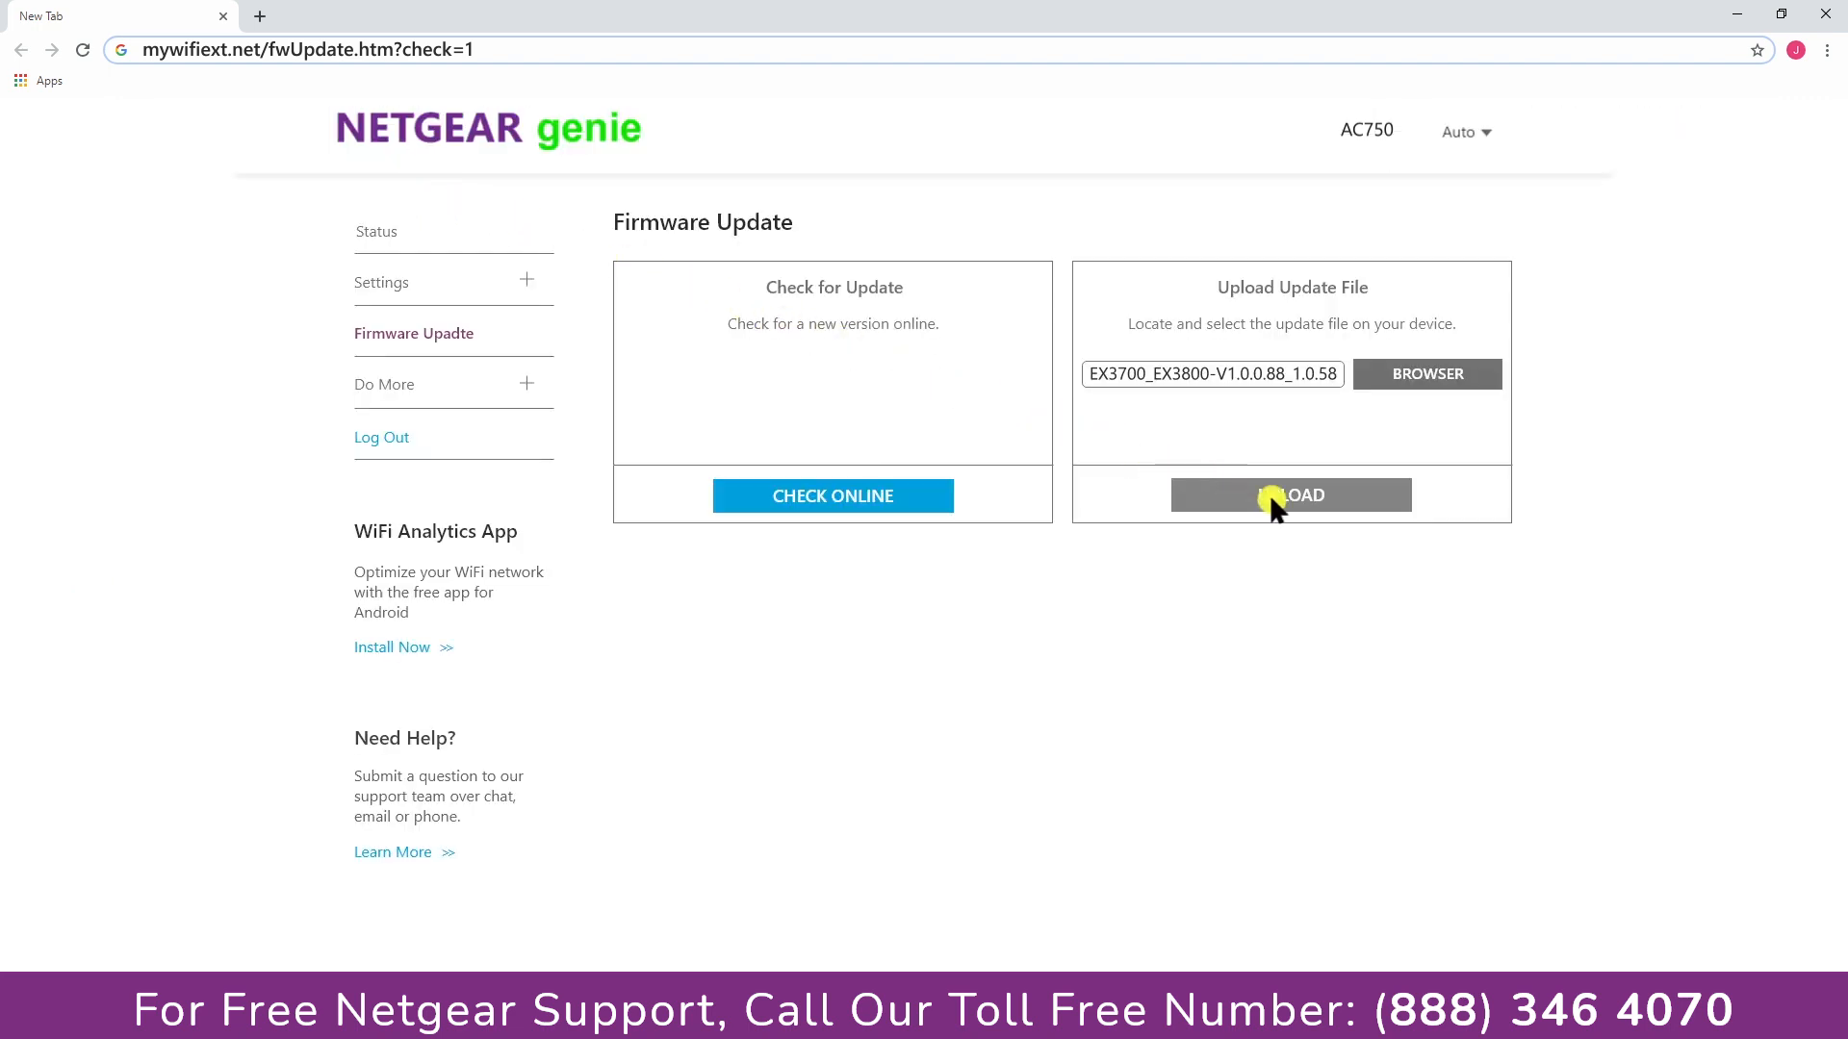
click(1289, 493)
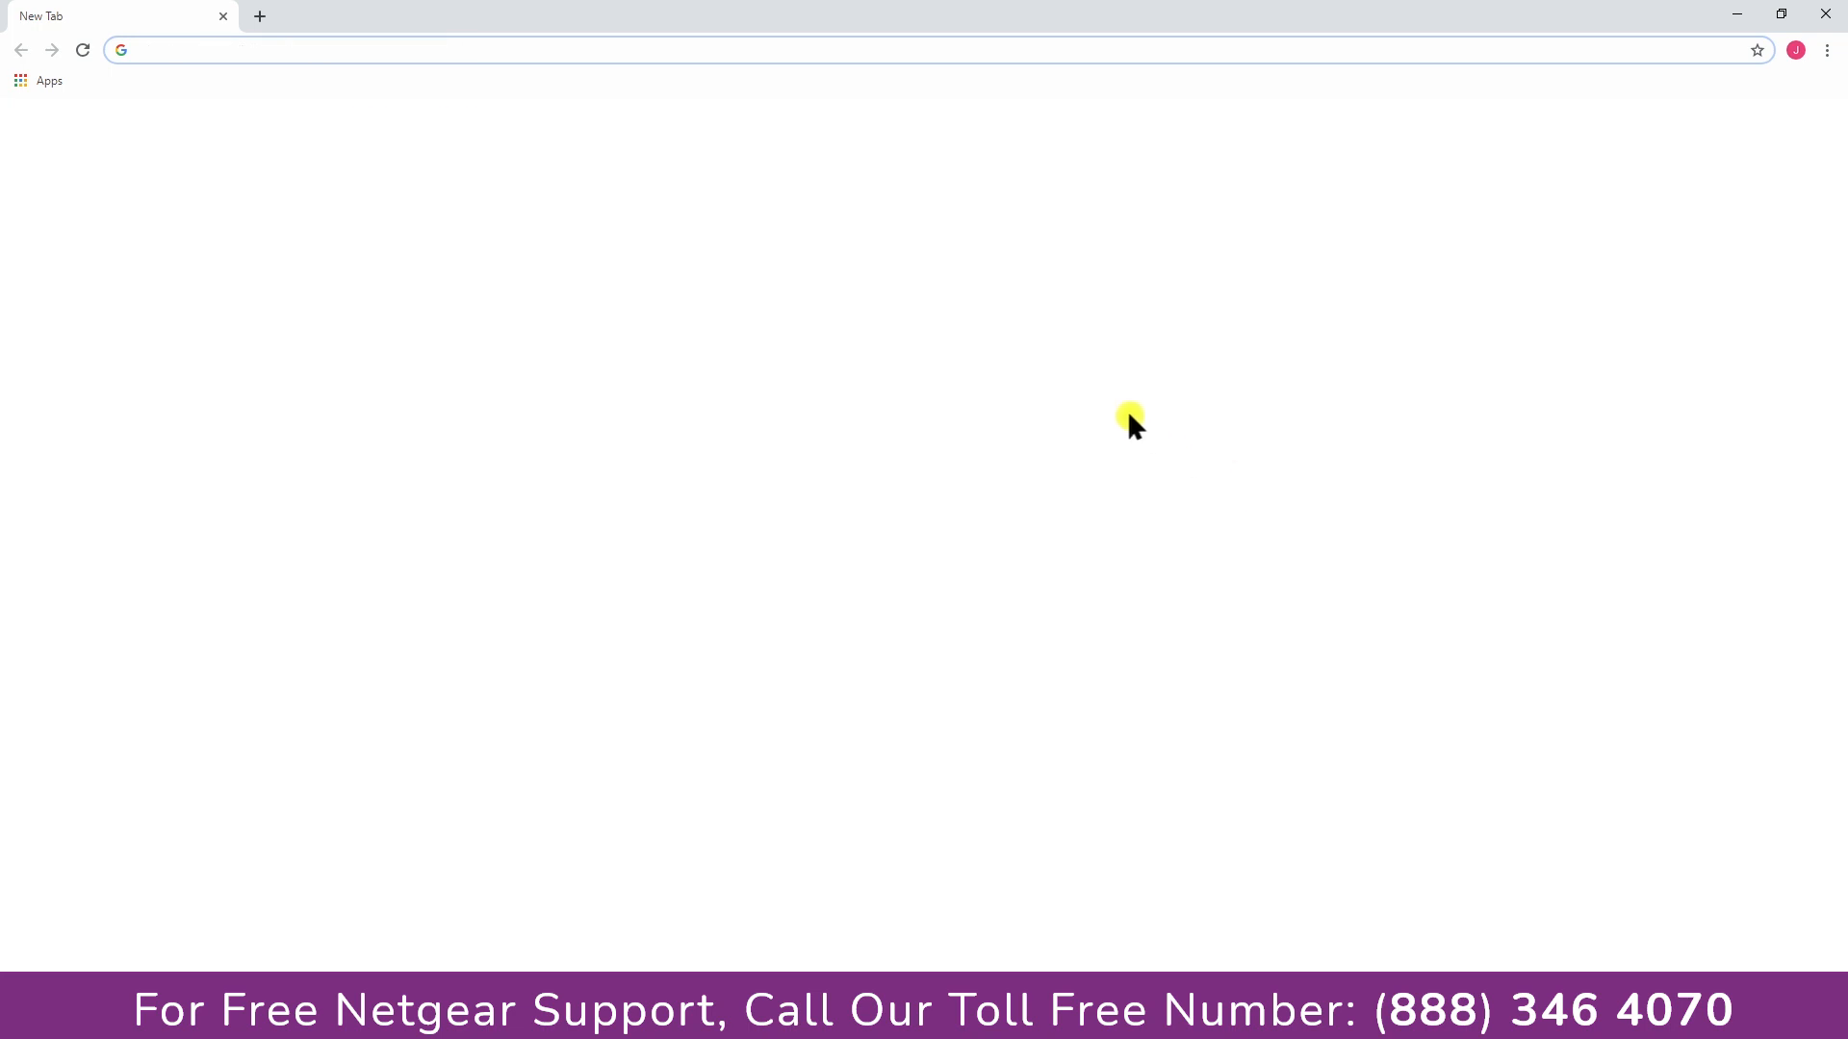
Reload mywifiext.net and enter the extender's status page showing the connection running
text(mywifiext.net)
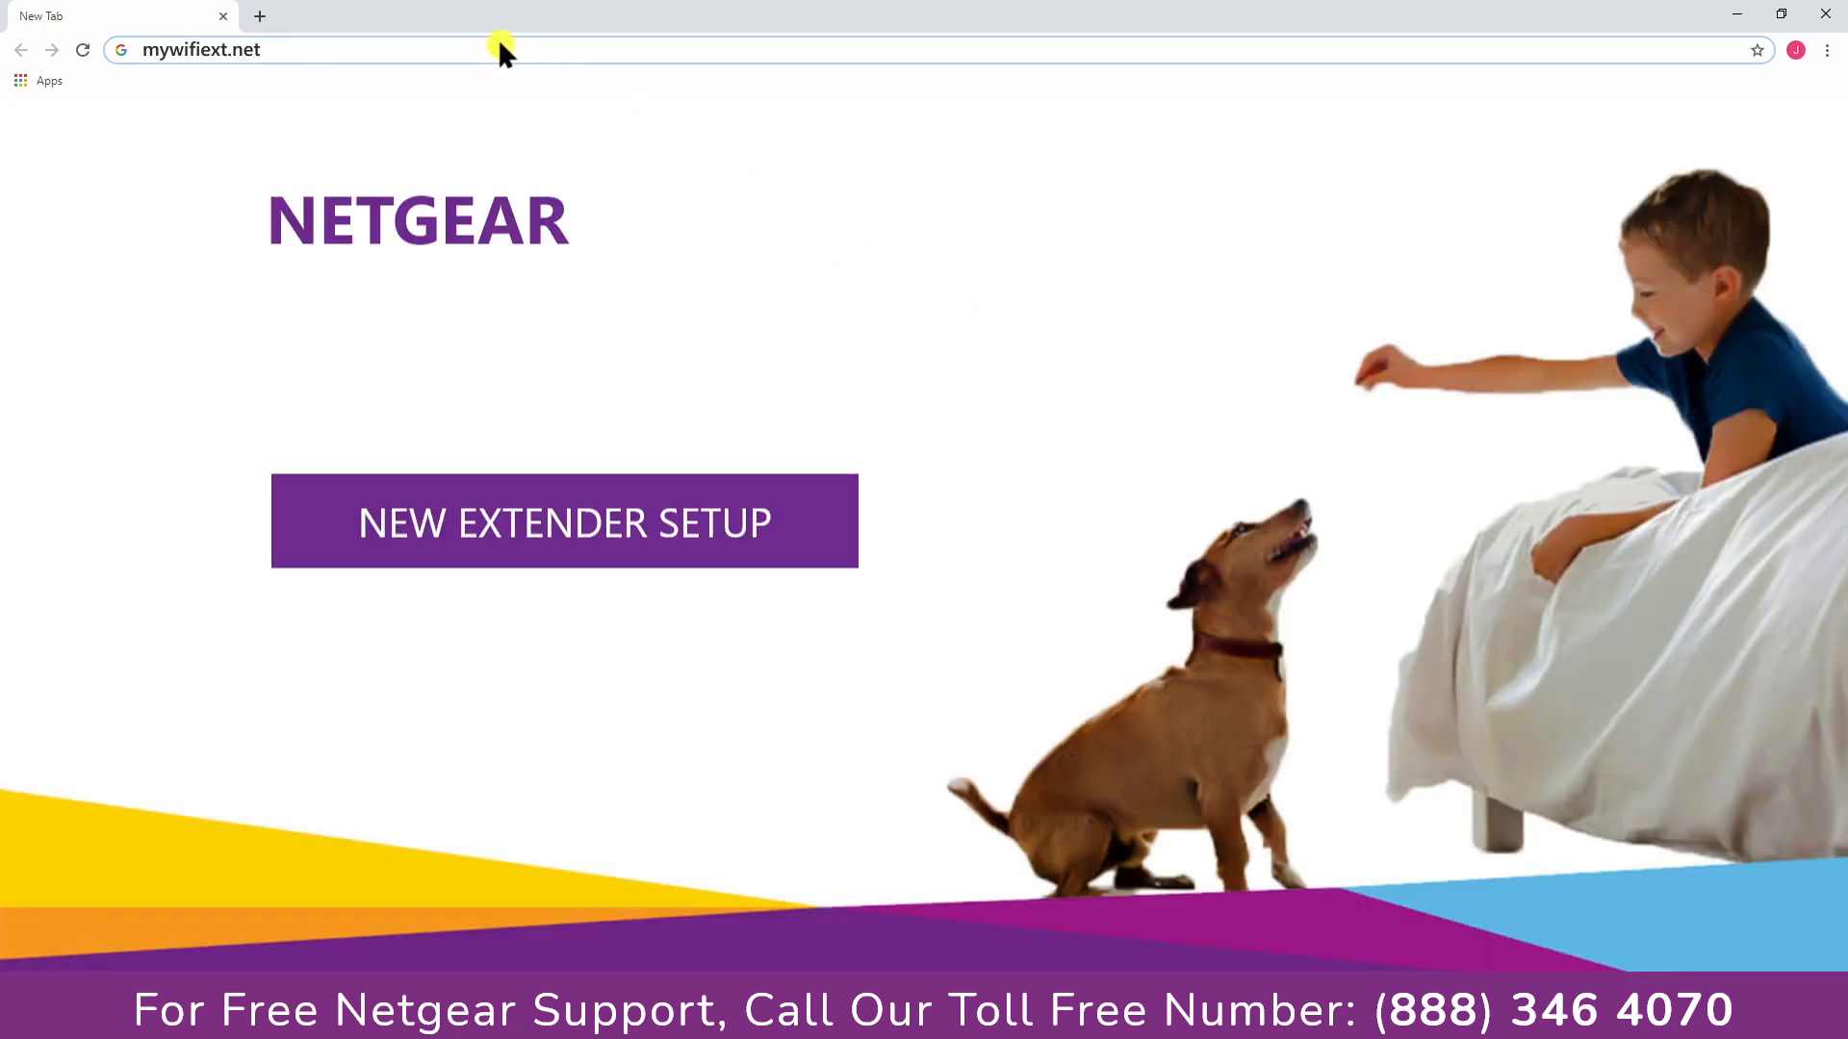
click(563, 522)
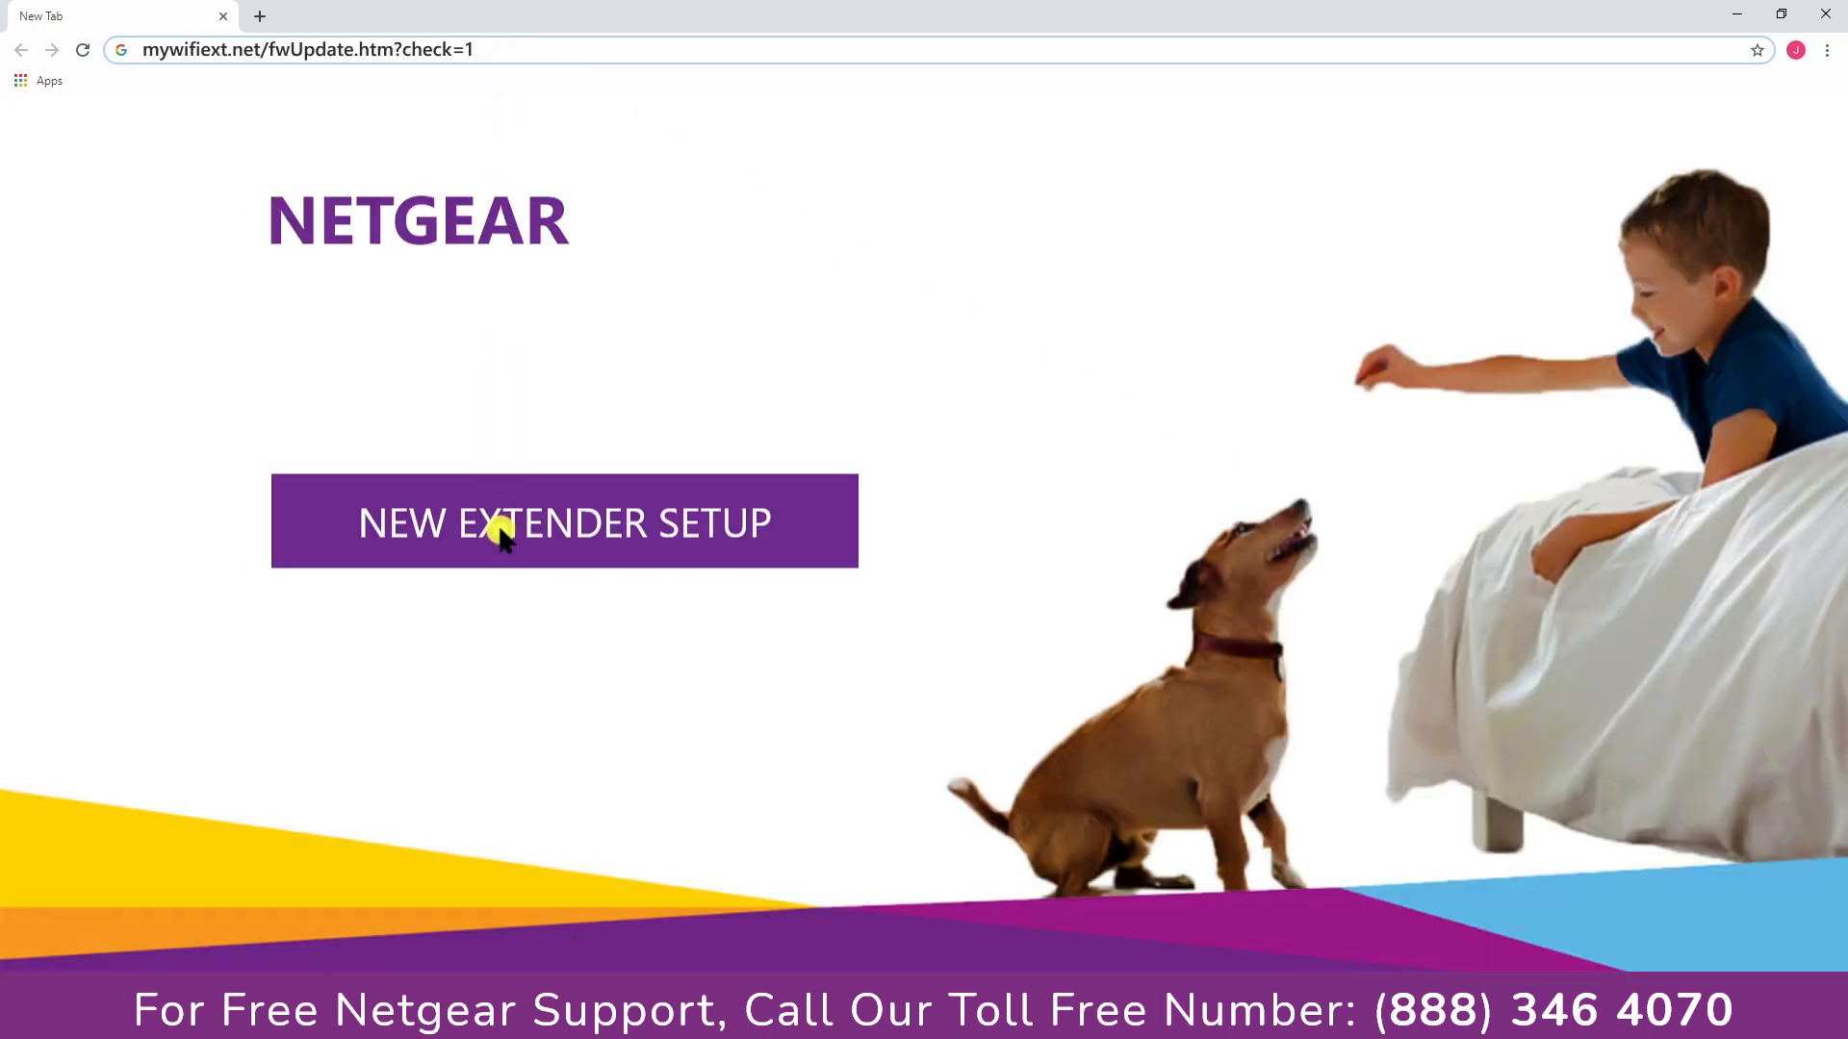
click(563, 521)
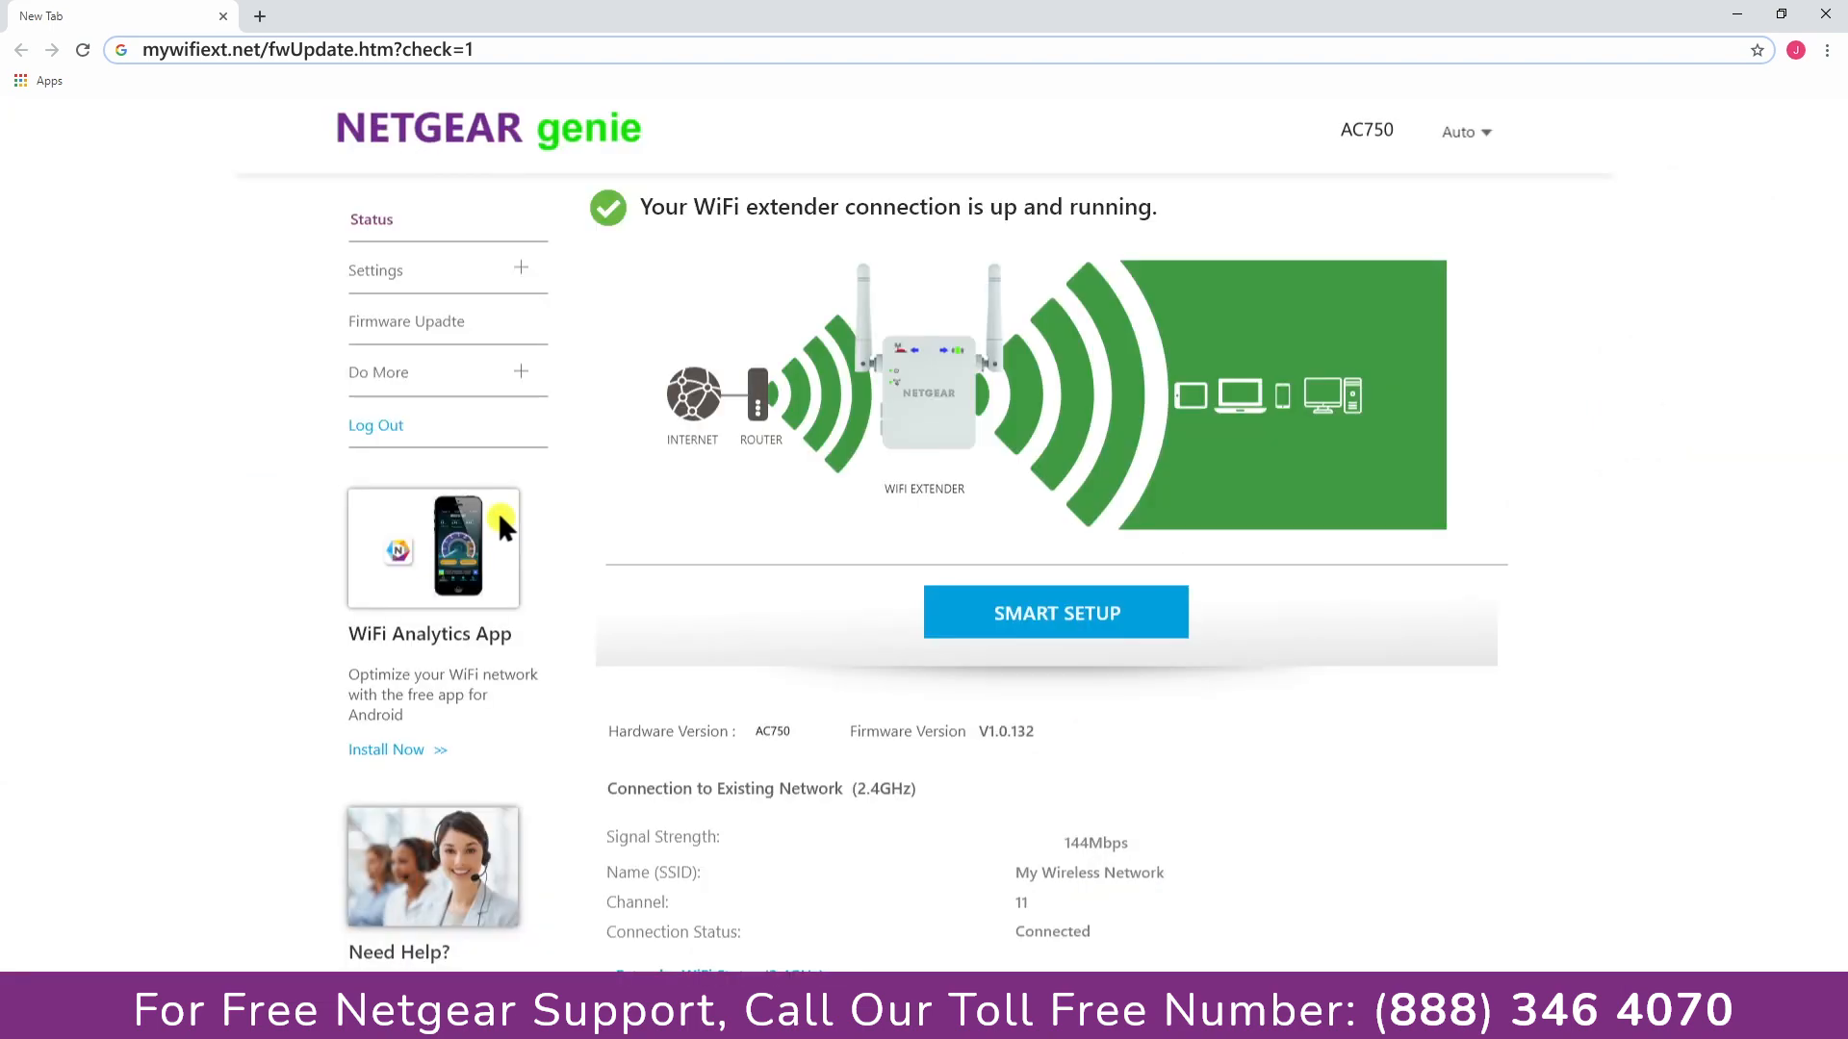